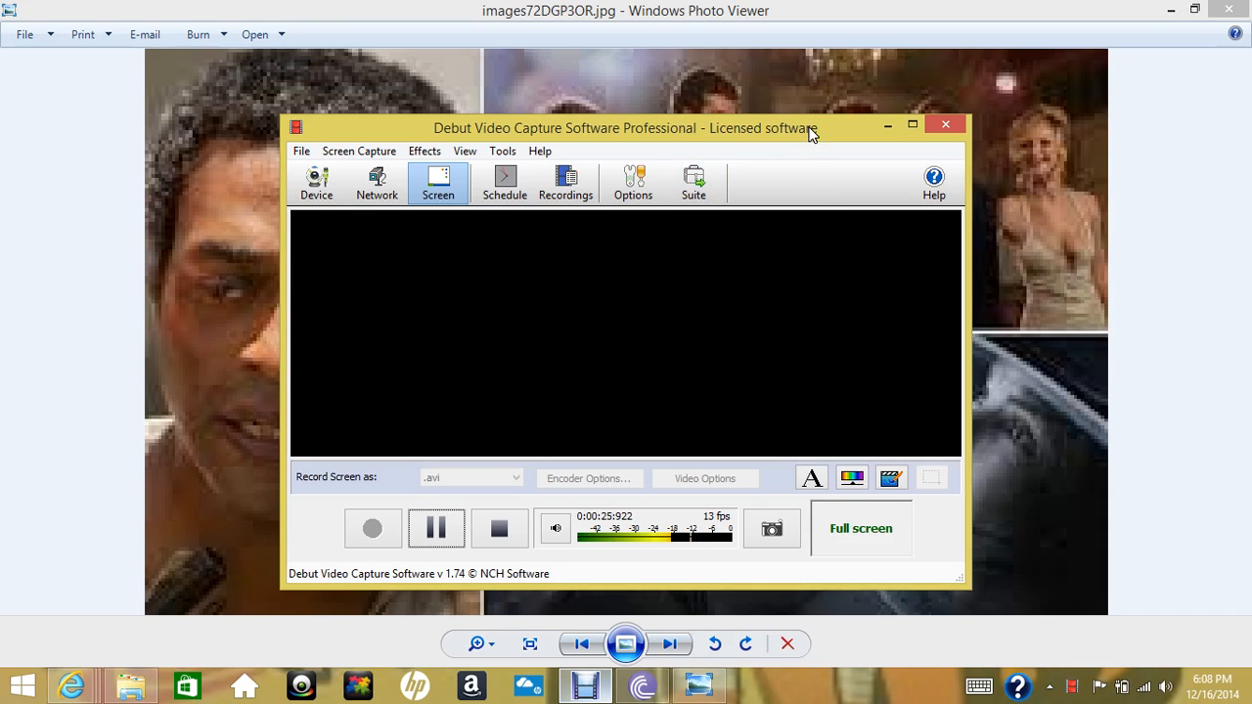
{"action": "mouse_move", "coordinate": [886, 124]}
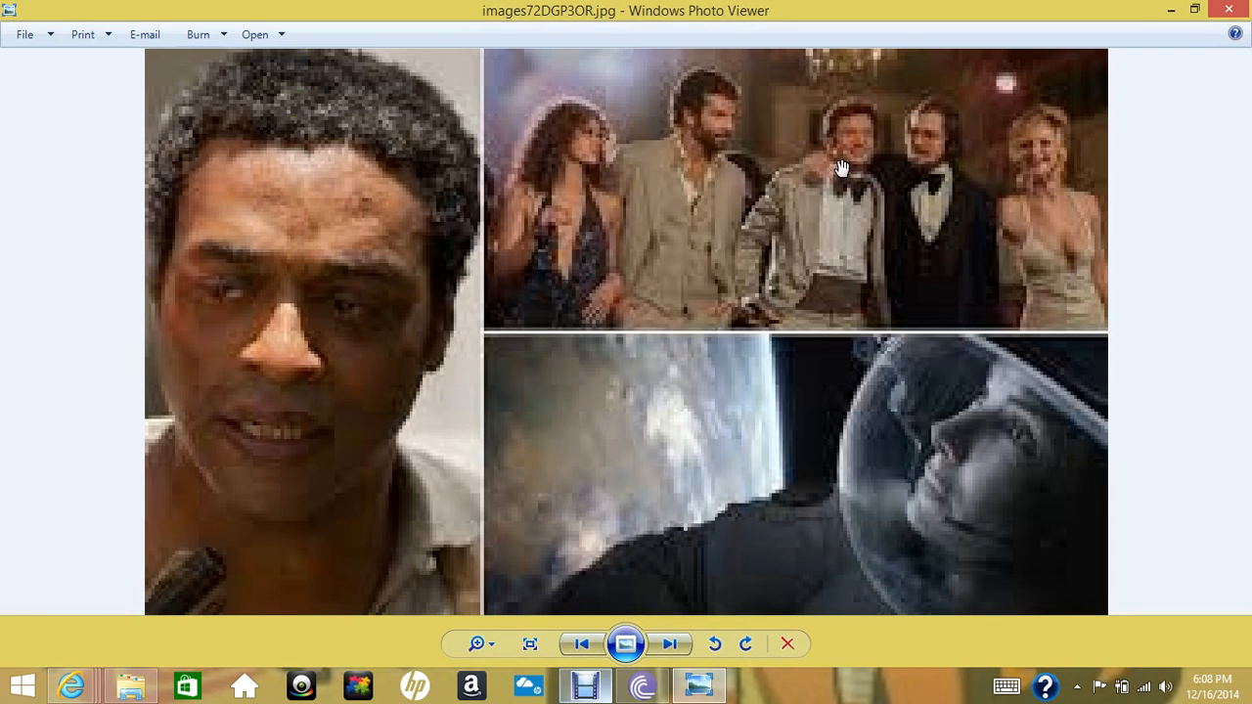
{"action": "mouse_move", "coordinate": [741, 284]}
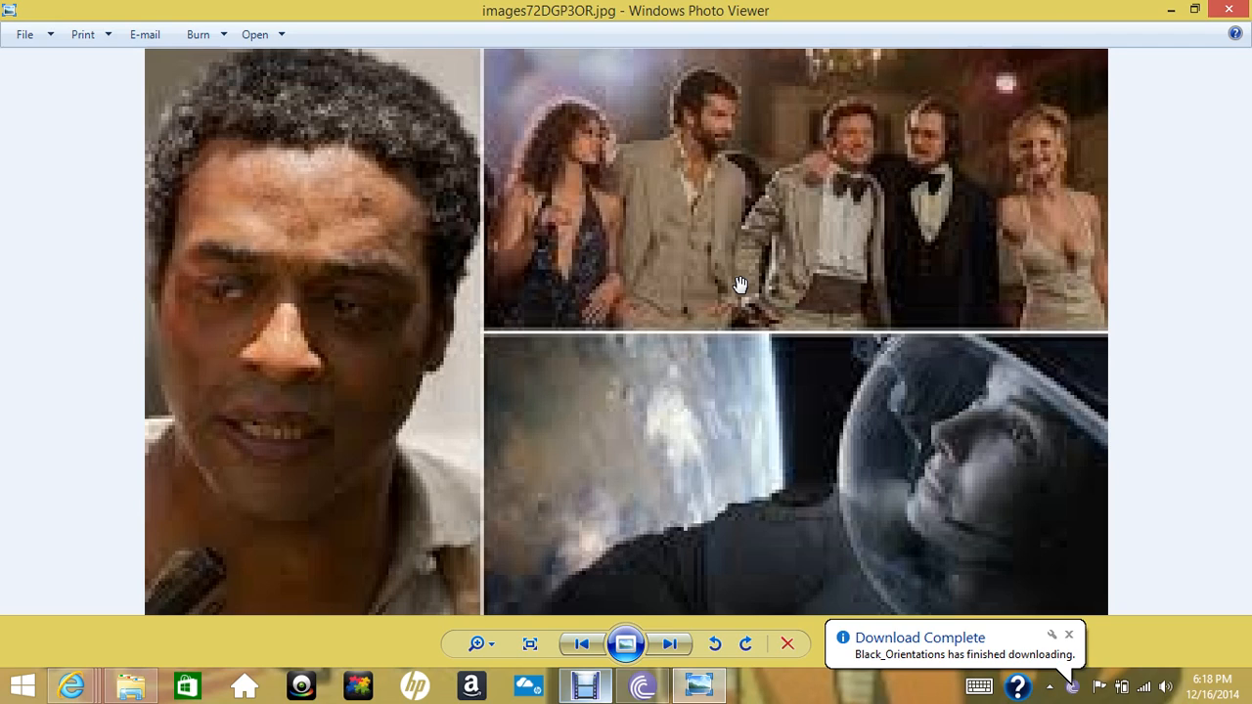
{"action": "mouse_move", "coordinate": [502, 355]}
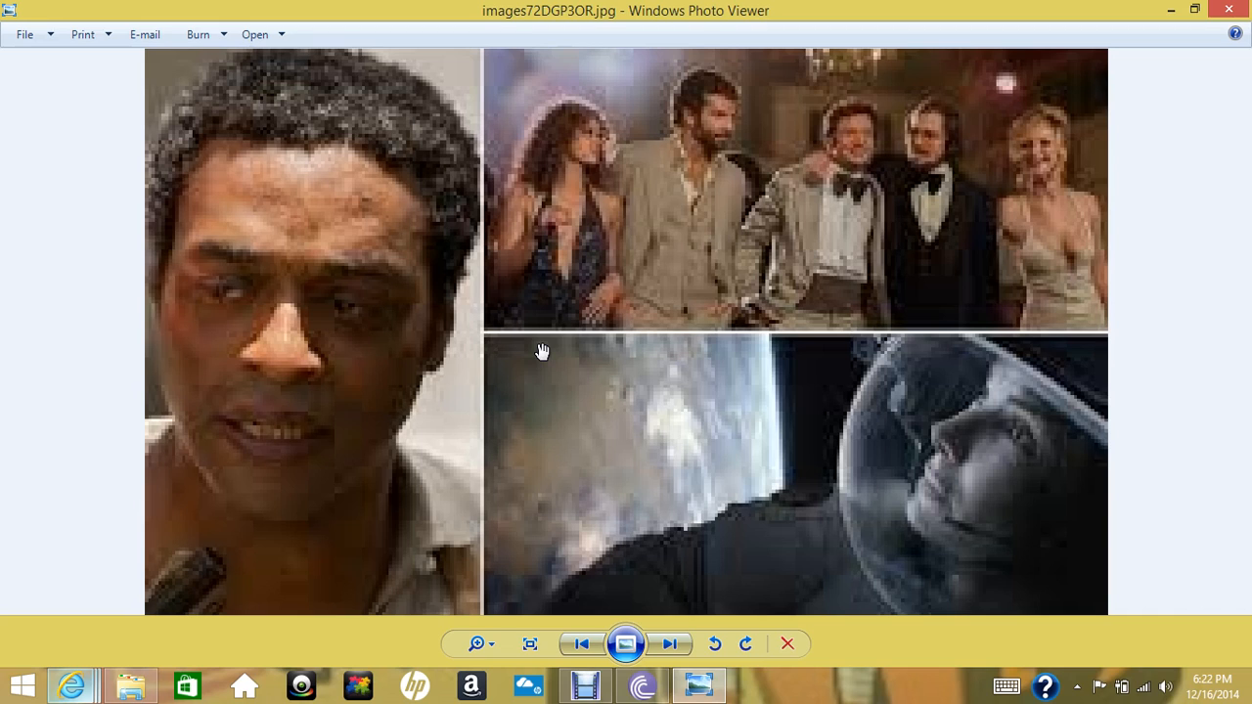
- Restore the Debut Video Capture recorder window over the movie-still collage
{"action": "left_click", "coordinate": [585, 685]}
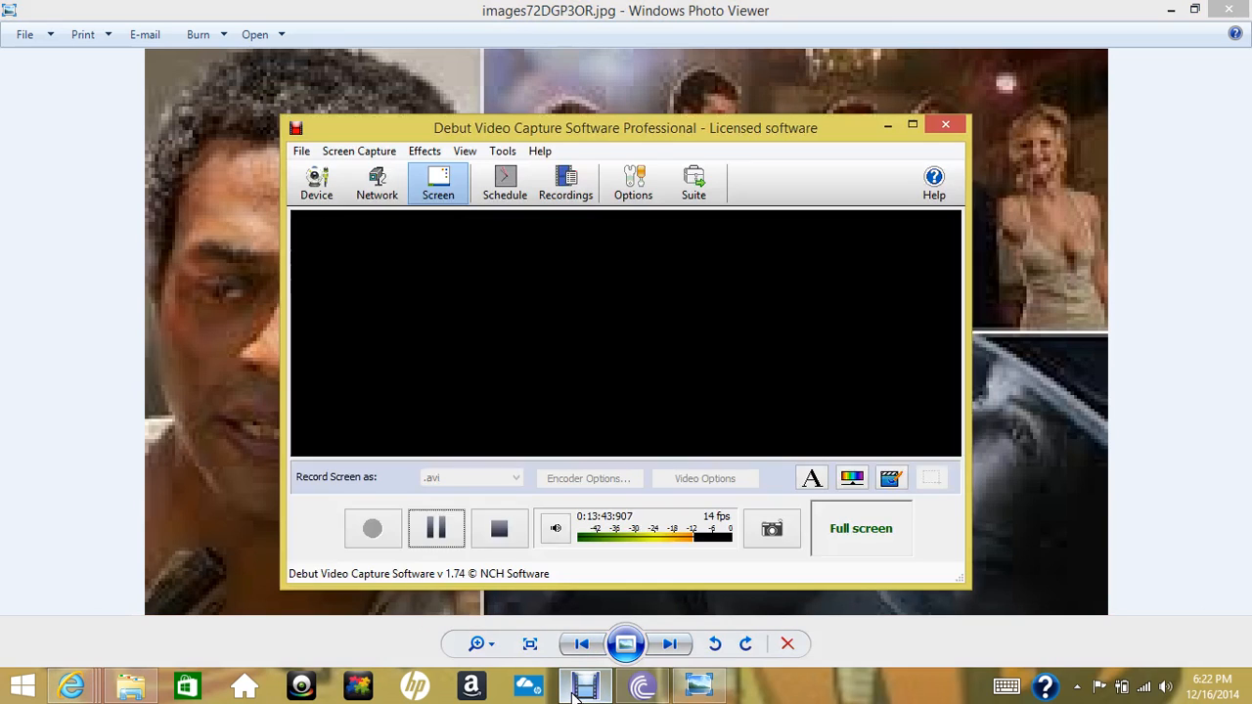